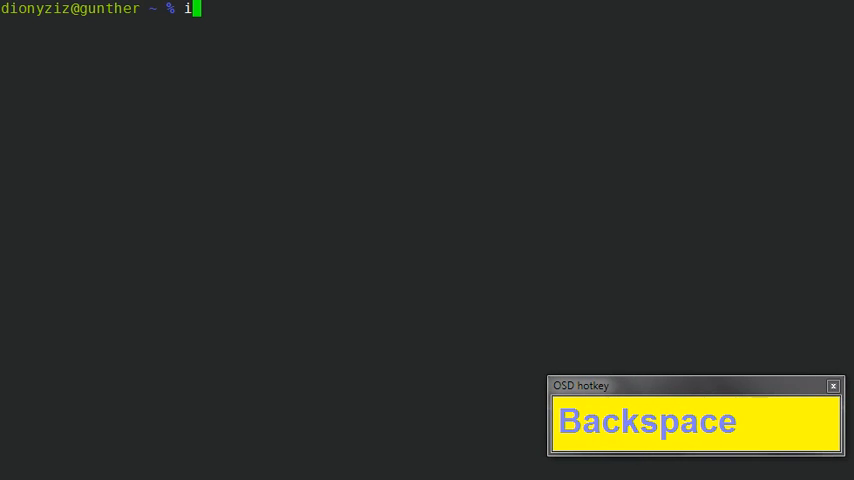
Launch Vim from the shell on a new file named eratosthenes.cpp
type("vim")
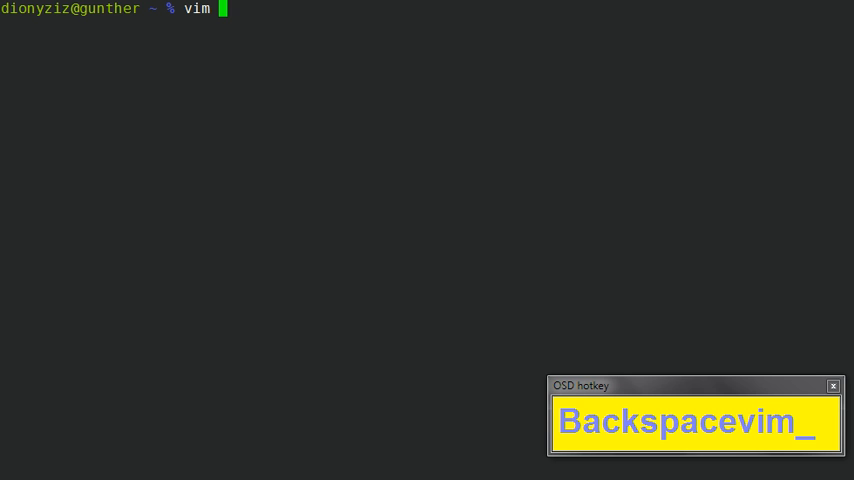
type("eratosth")
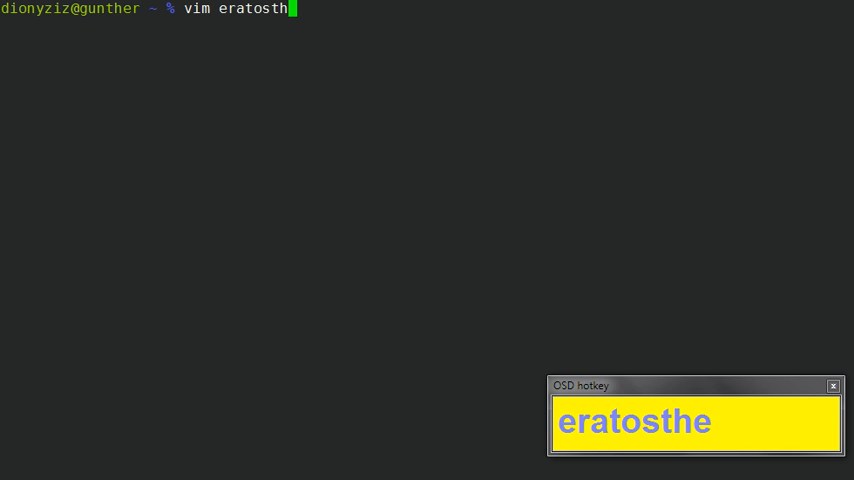
type("nes.cpp")
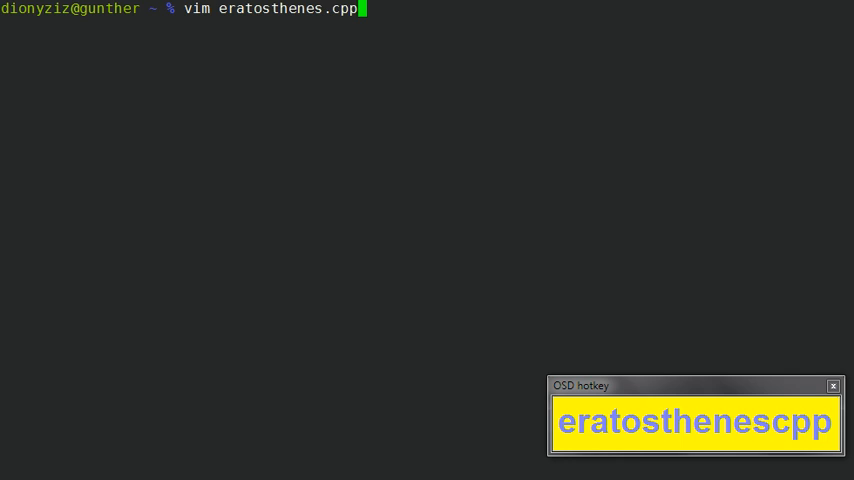
key("Return")
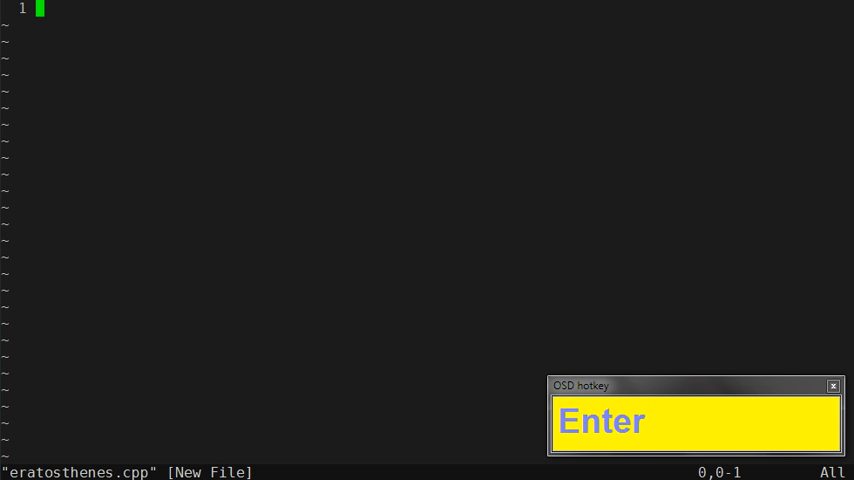
Insert the #include <cstdio> header using the include snippet
key("i")
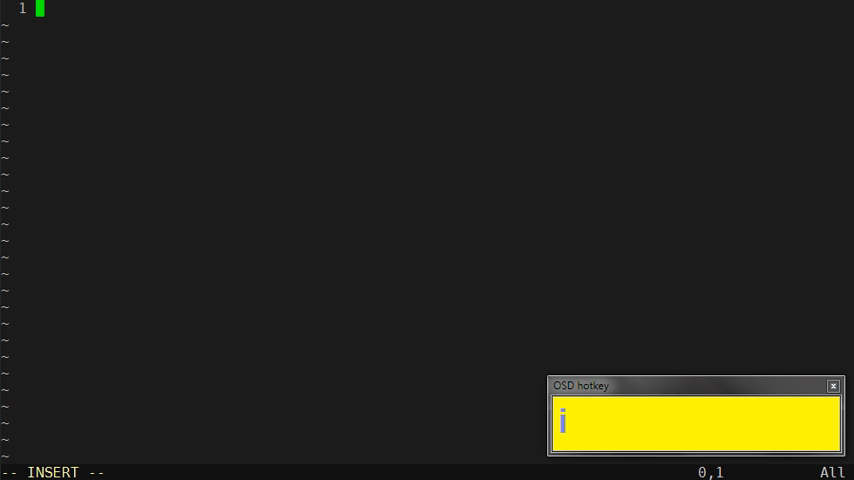
type("nc")
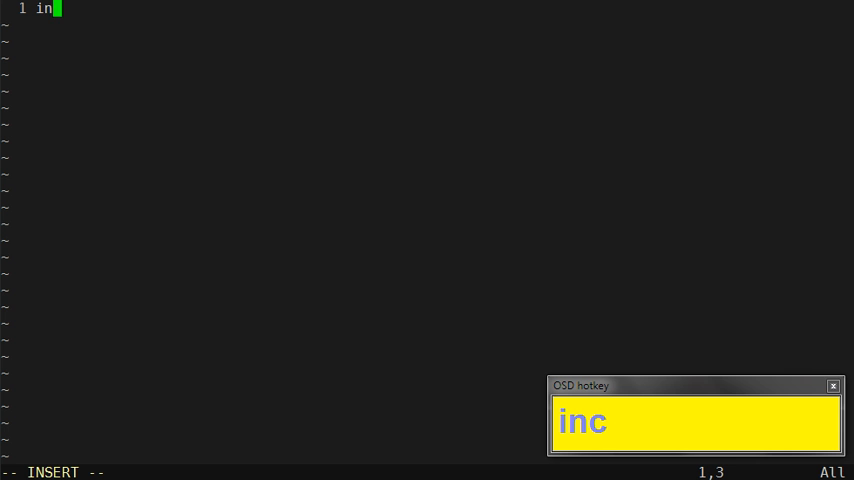
type("c")
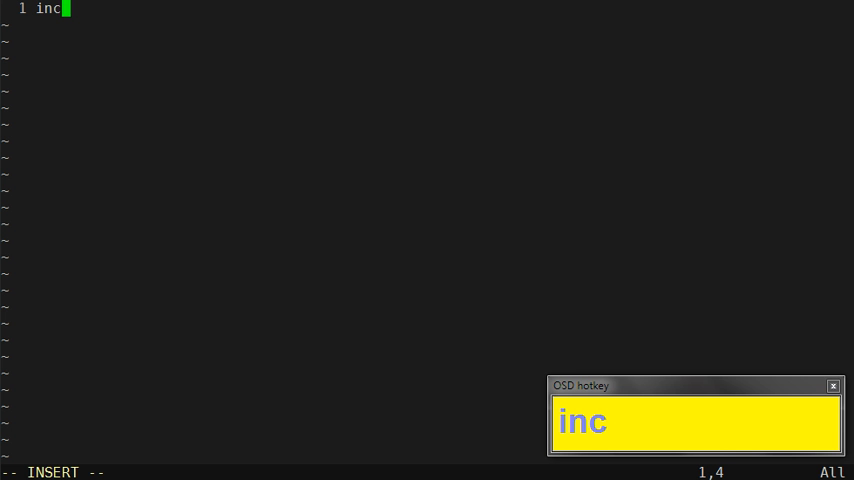
key("ctrl")
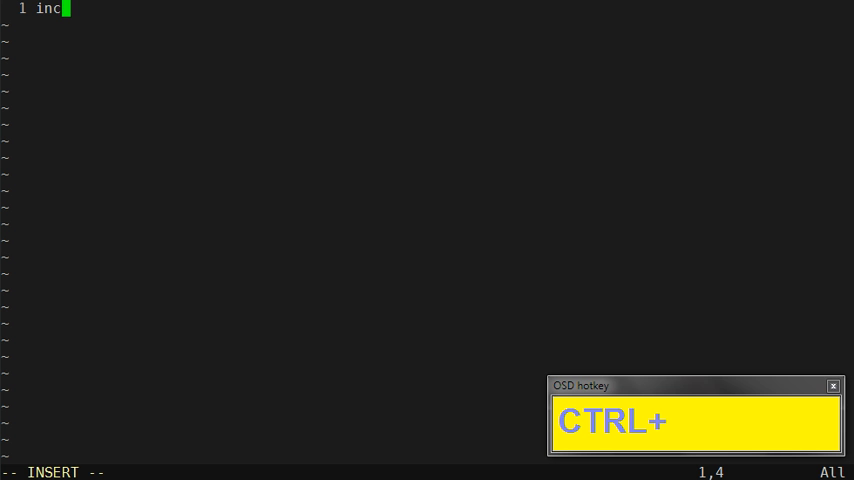
key("ctrl+j")
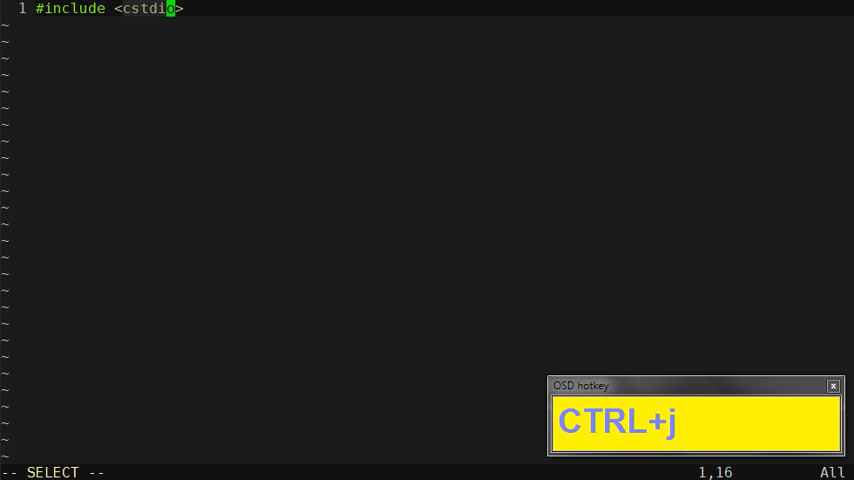
key("Escape")
type("using namespace std;")
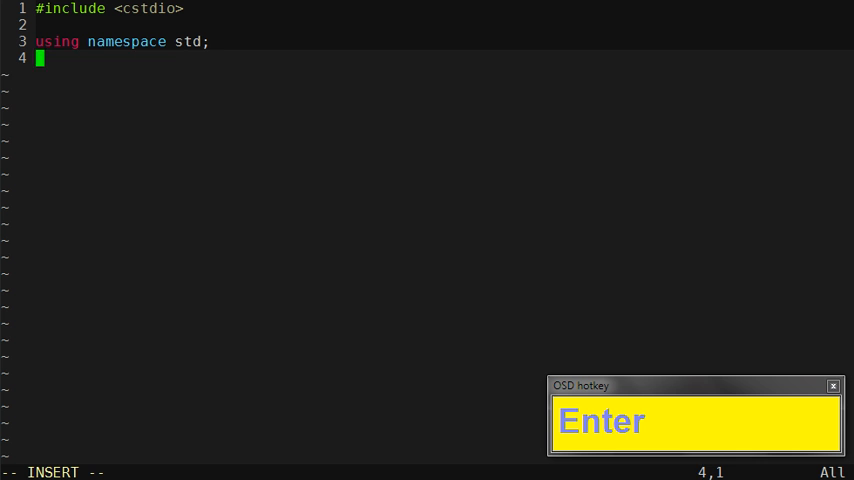
Expand the main snippet and allocate int* primes = new int[ 1000 ]
key("ctrl+j")
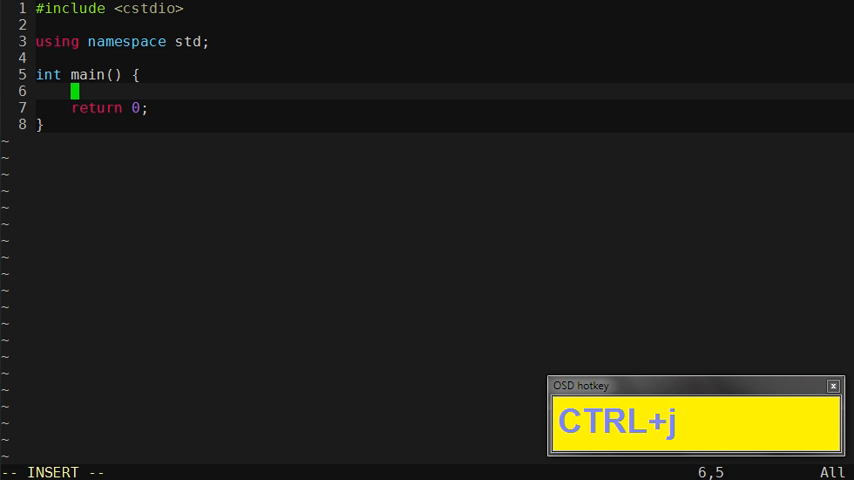
type("int*")
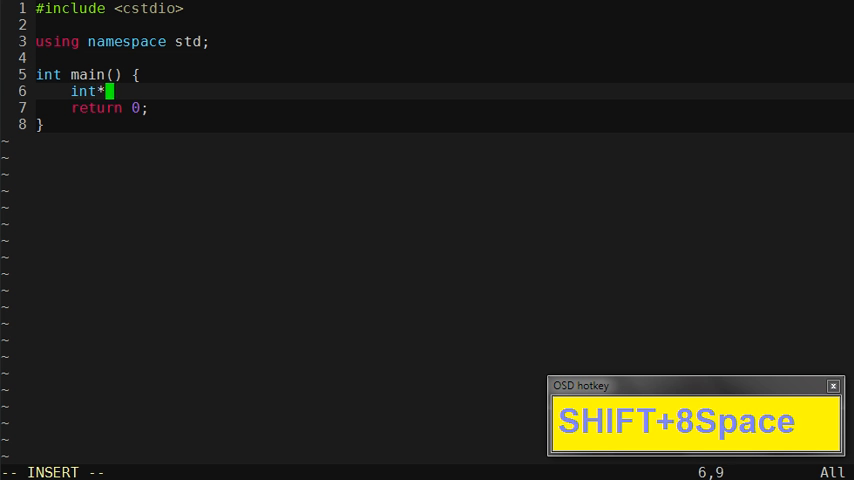
type("primes =")
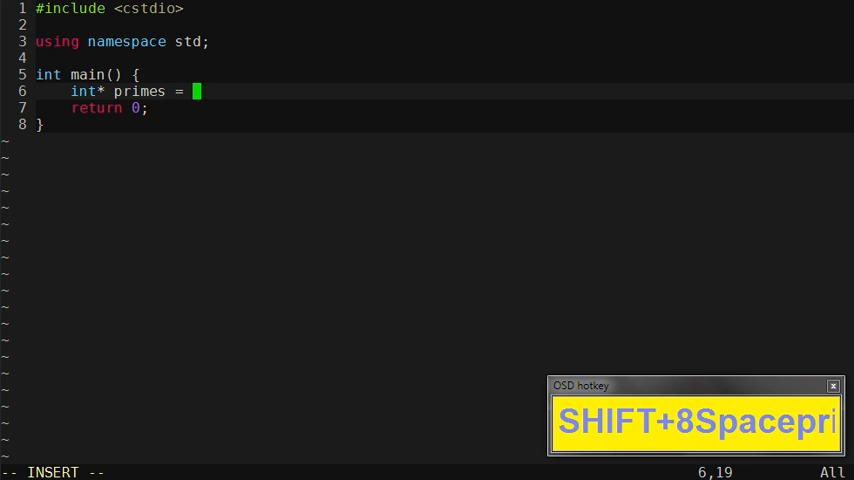
type("new int[")
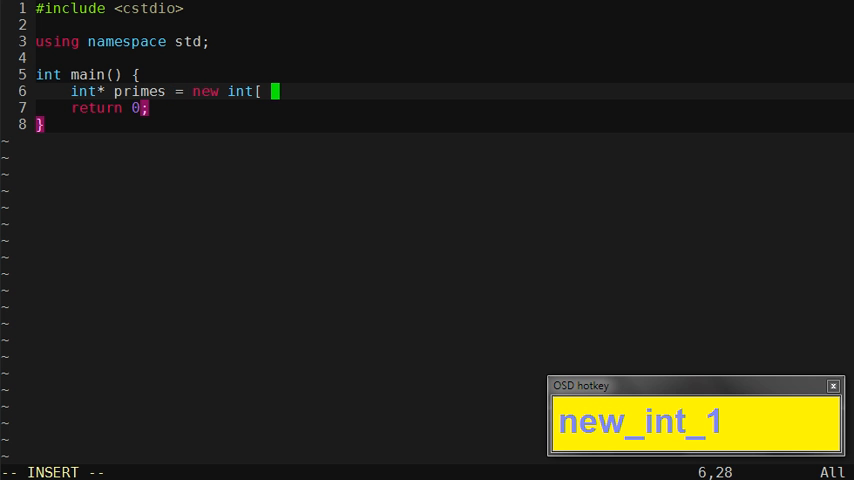
type("1000 ];")
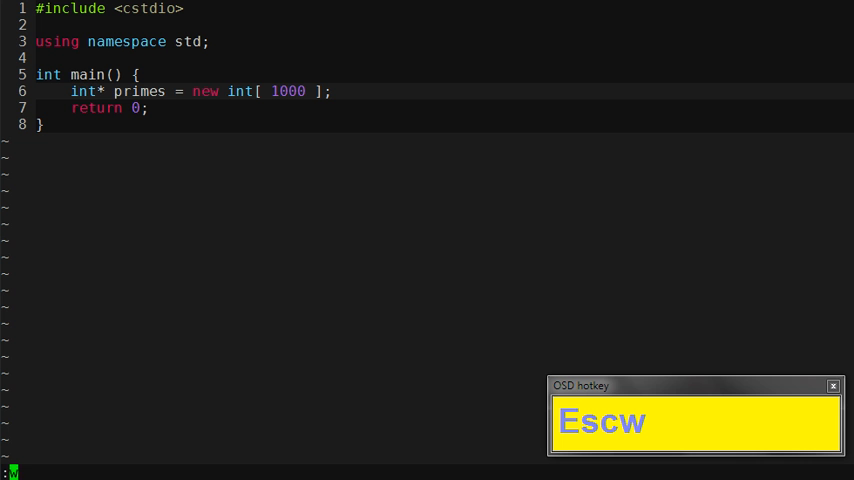
Save with :w and move to line 6 below the primes allocation
key("Enter")
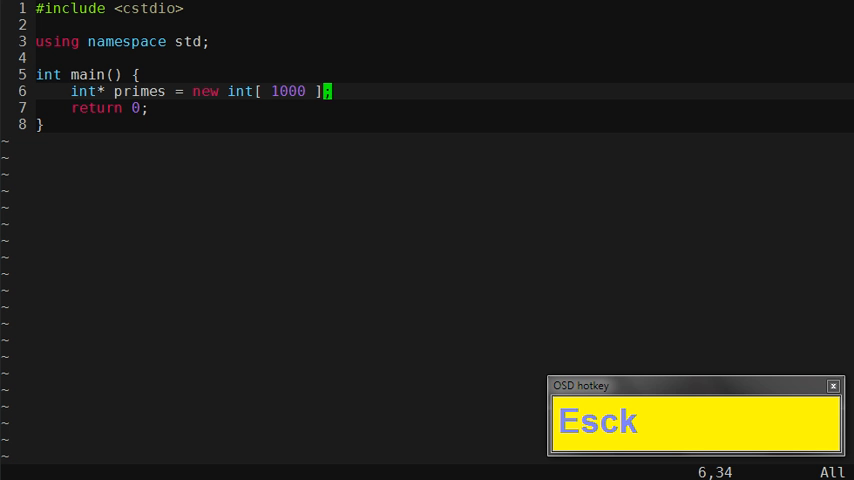
type("jjk")
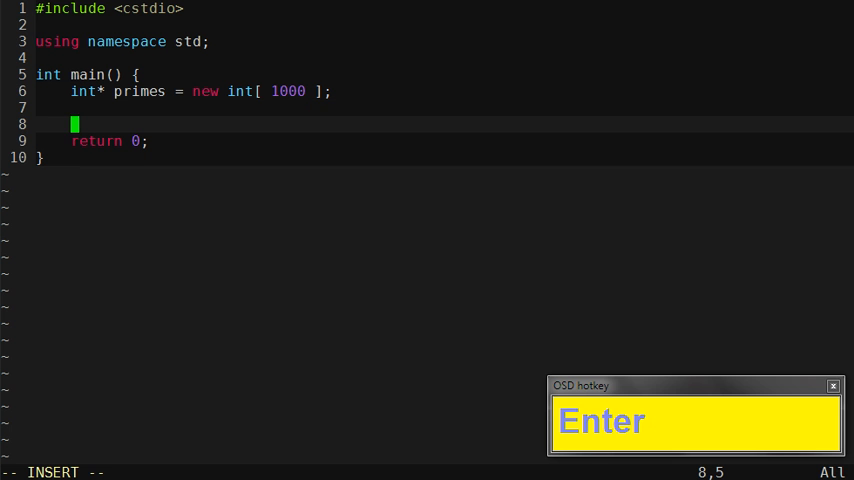
Expand a for loop snippet using candidate as the loop variable
type("for")
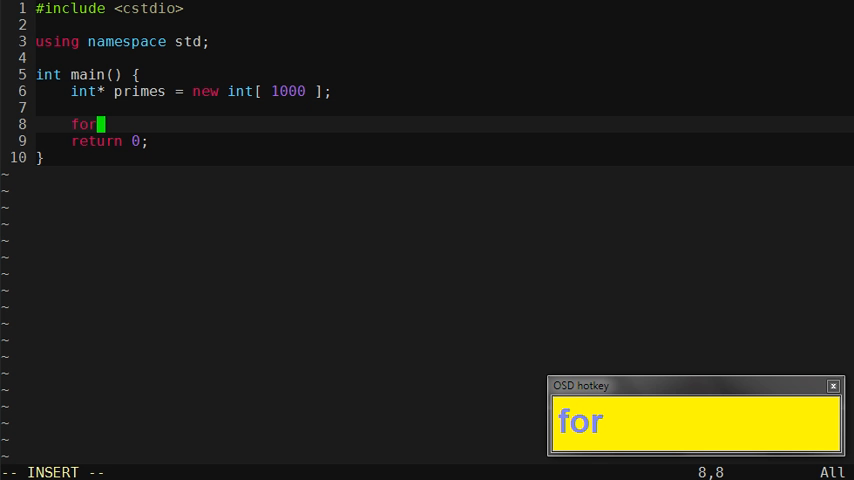
key("ctrl+j")
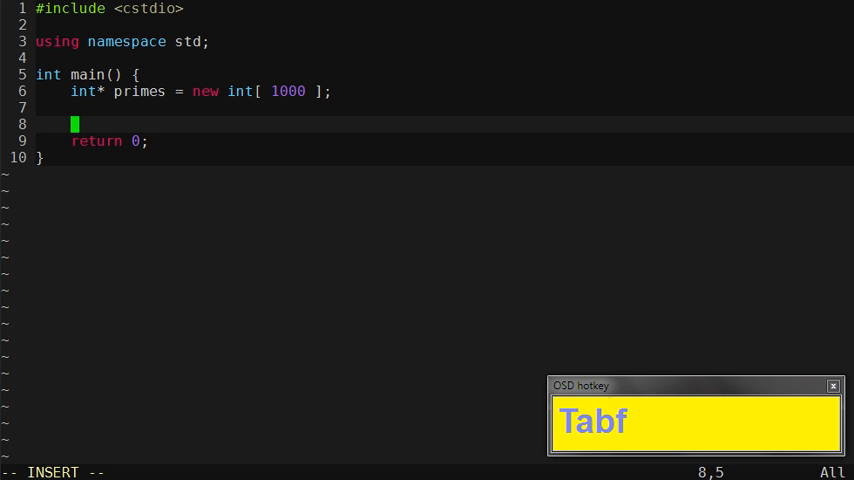
key("ctrl+j")
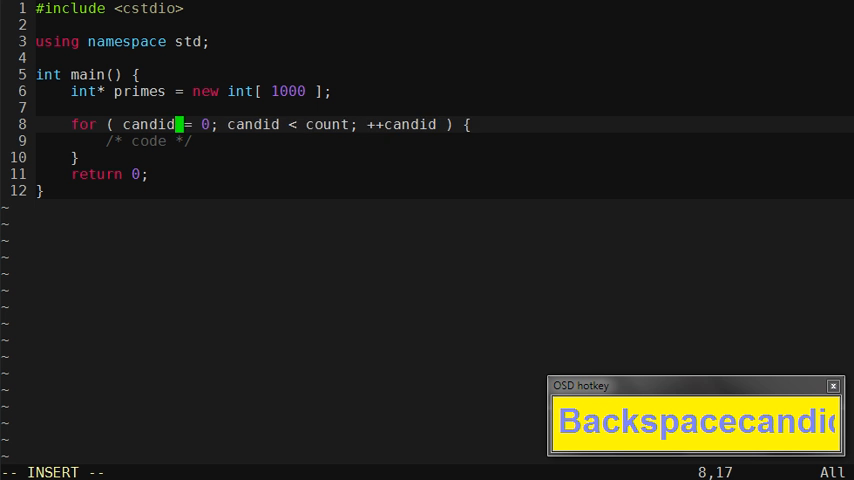
type("ate")
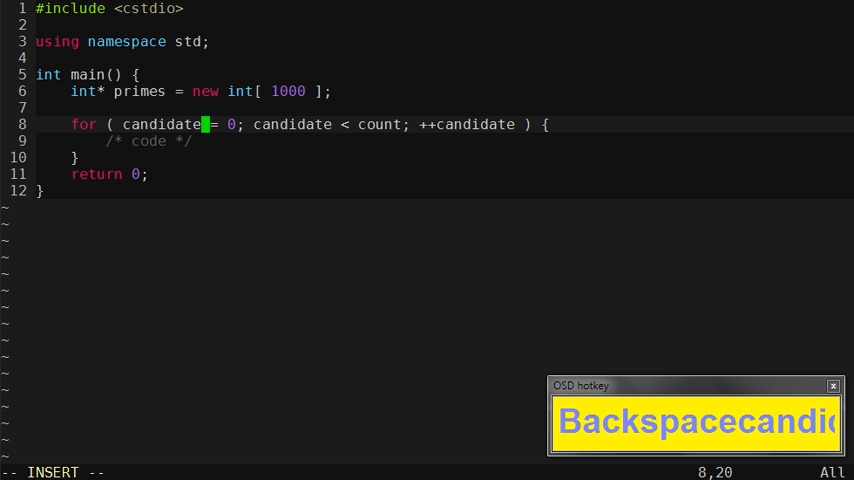
key("Backspace")
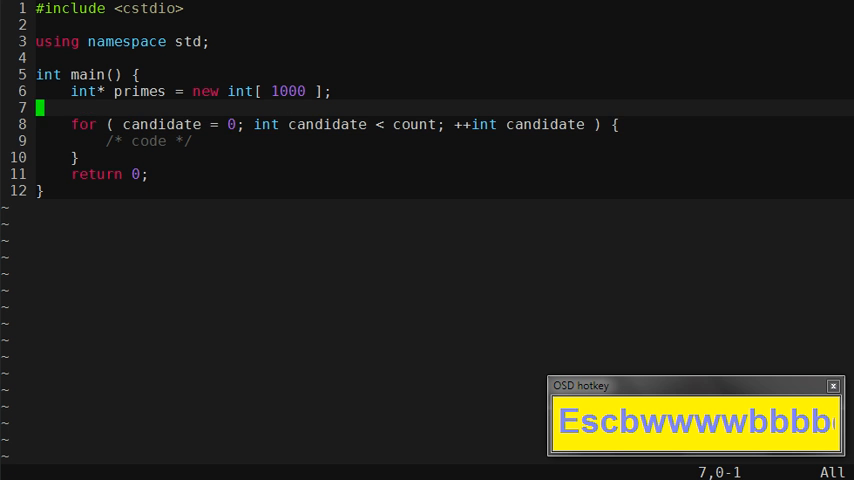
Make the loop header int candidate = 3; primeCnt < count; candidate += 2
key("Backspace")
type("int candidate;")
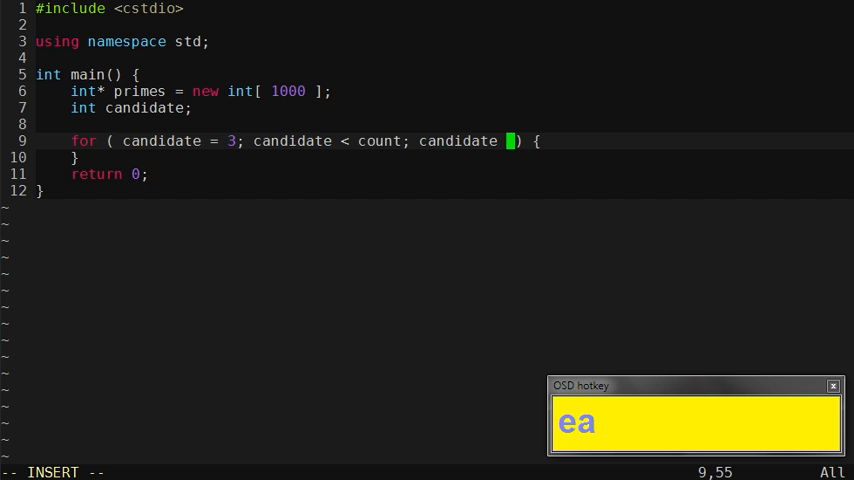
type("+= 2")
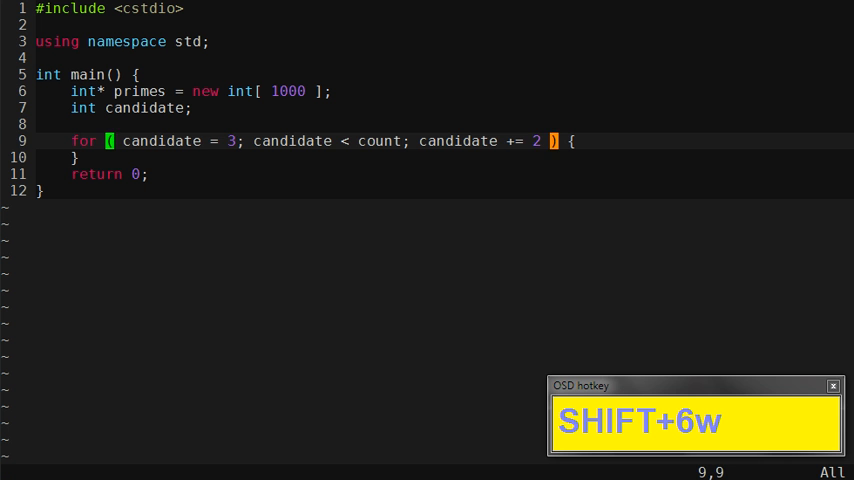
key("Escape")
type(" int")
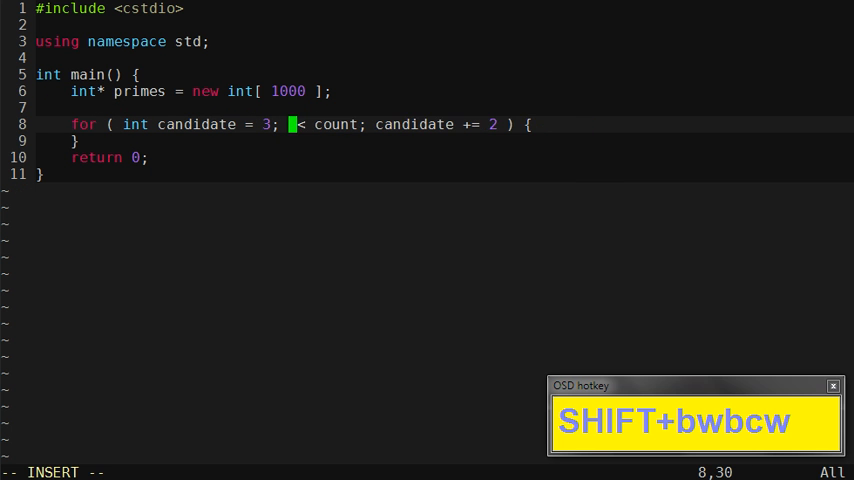
type("primeCnt")
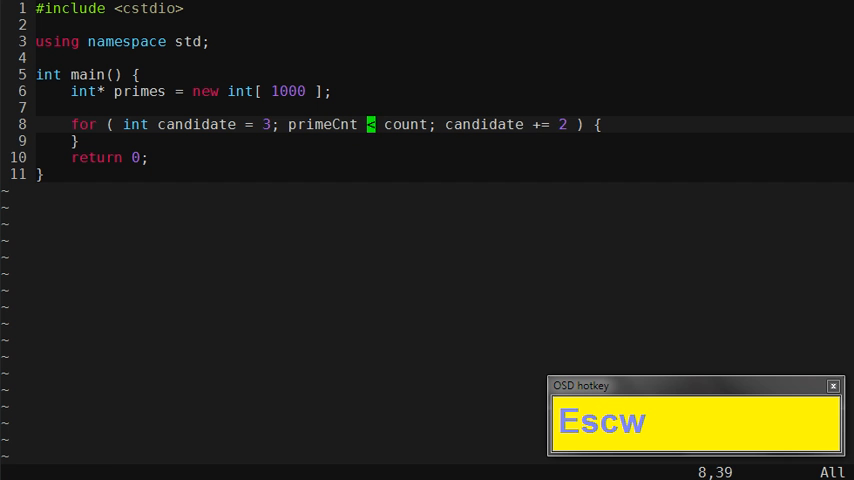
Change the loop bound from count to N and declare const int N = 1000
key("b")
type("const int")
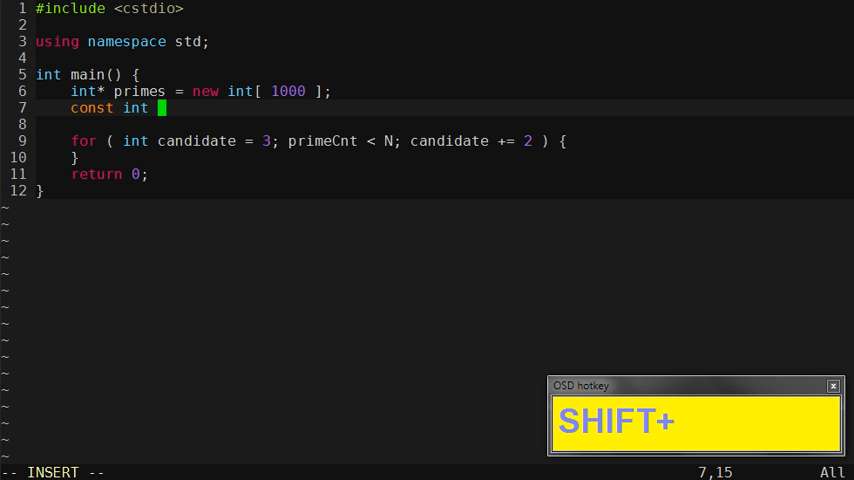
type("N = 1000;")
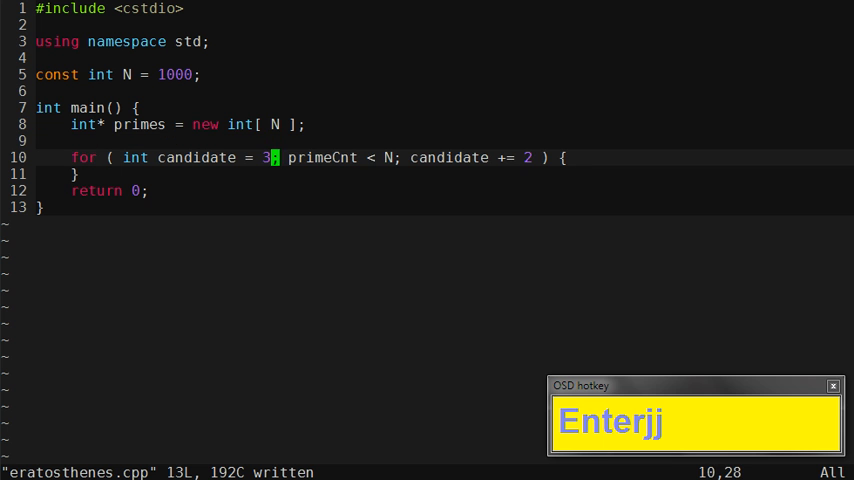
Add primes[ 0 ] = 2; and int primeCnt = 1; above the candidate loop
key("k")
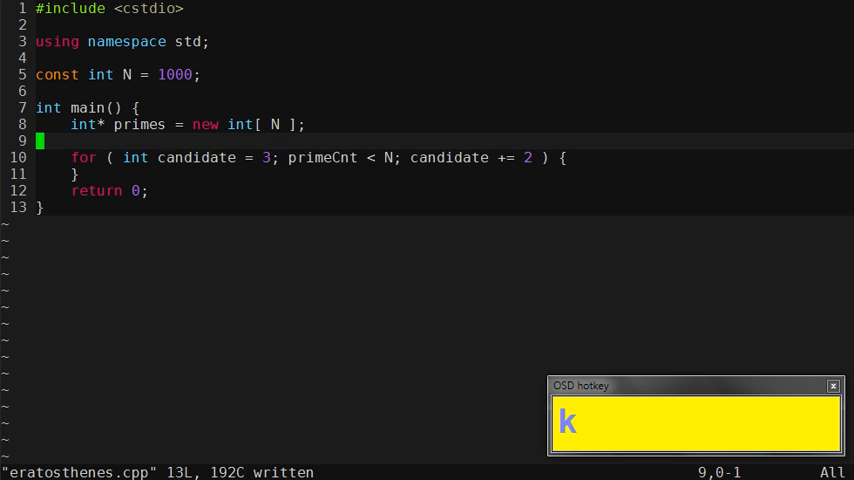
type("pr")
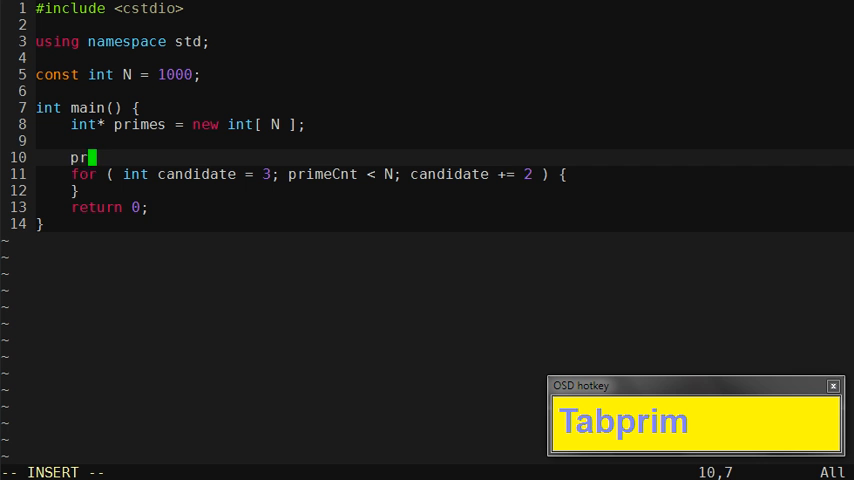
key("Tab")
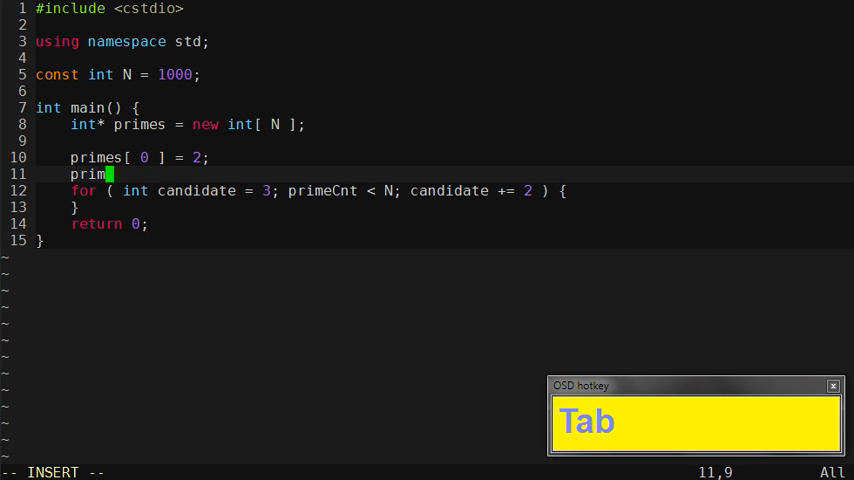
type("eCnt = 1;")
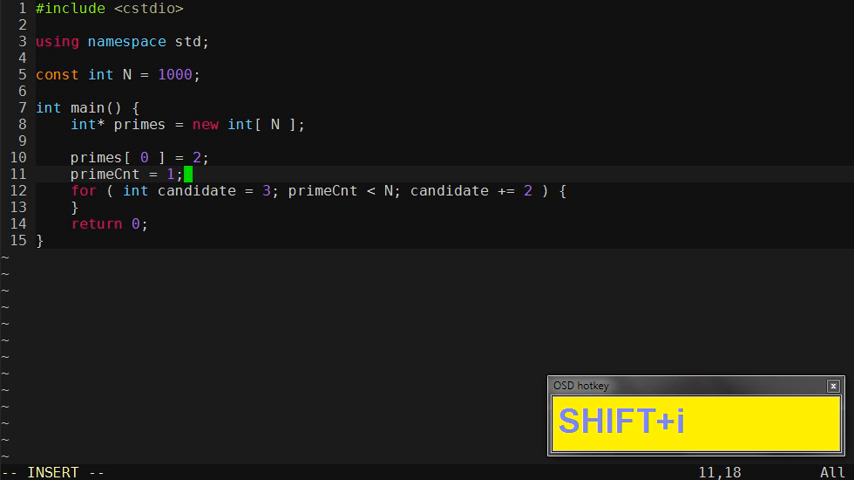
key("Escape")
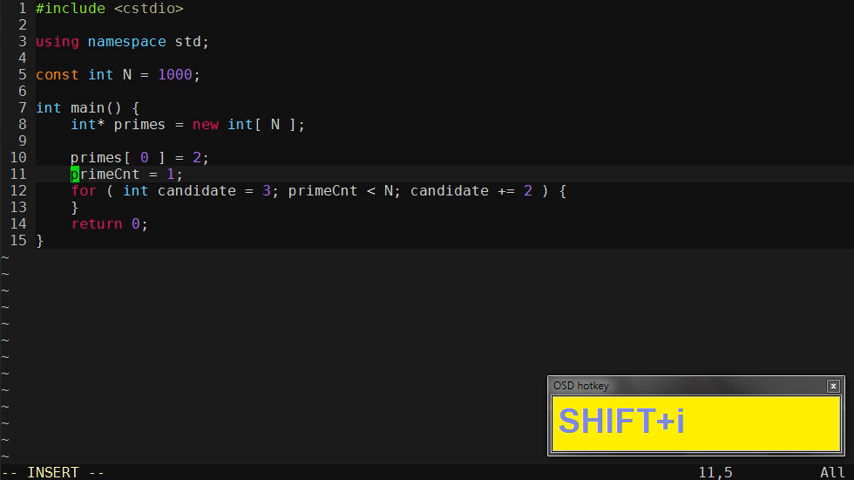
type("int")
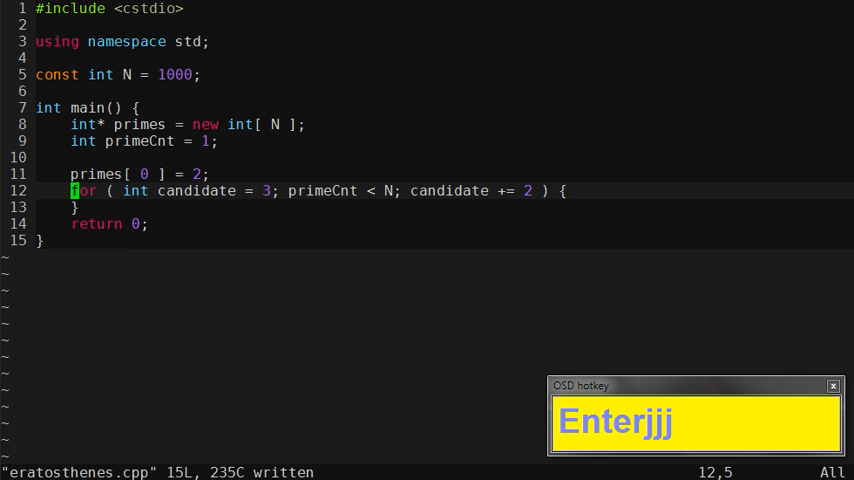
Add a loop over i < primeCnt with witness = primes[ i ] and if candidate % witness == 0
type("for ( i = 0; i < count; ++i ) {")
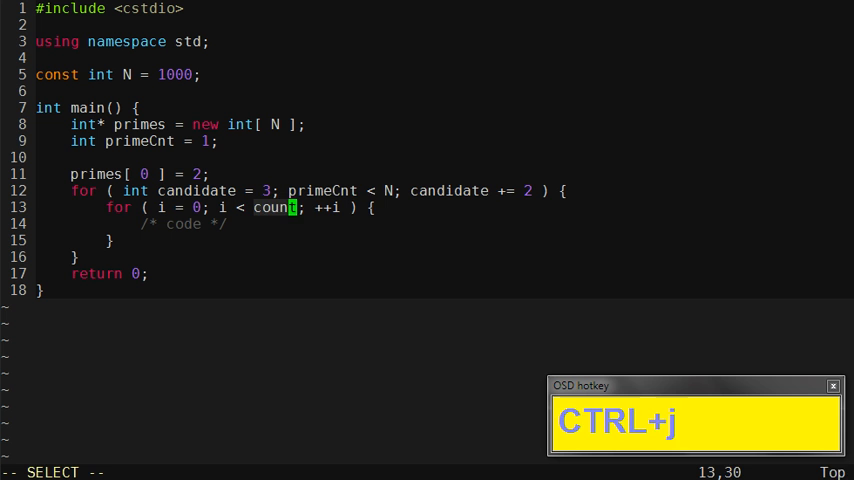
key("shift+c")
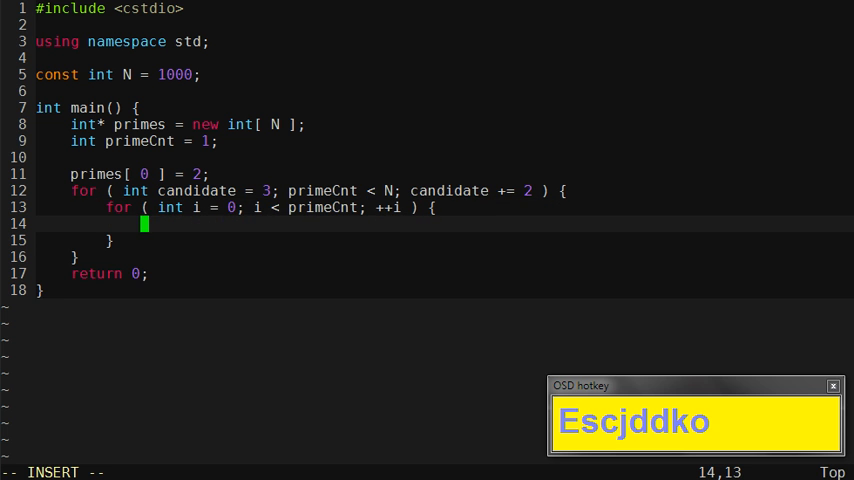
type("int i")
type("if ( candidate")
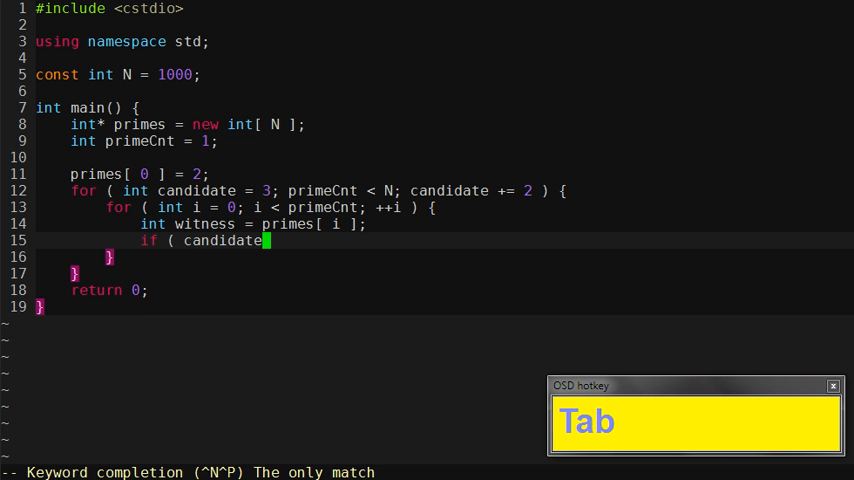
type("% witness")
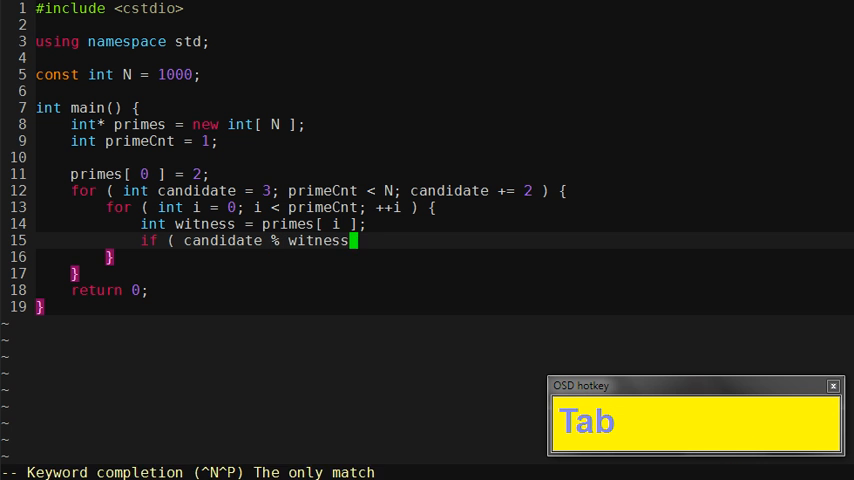
type("== 0 ) {")
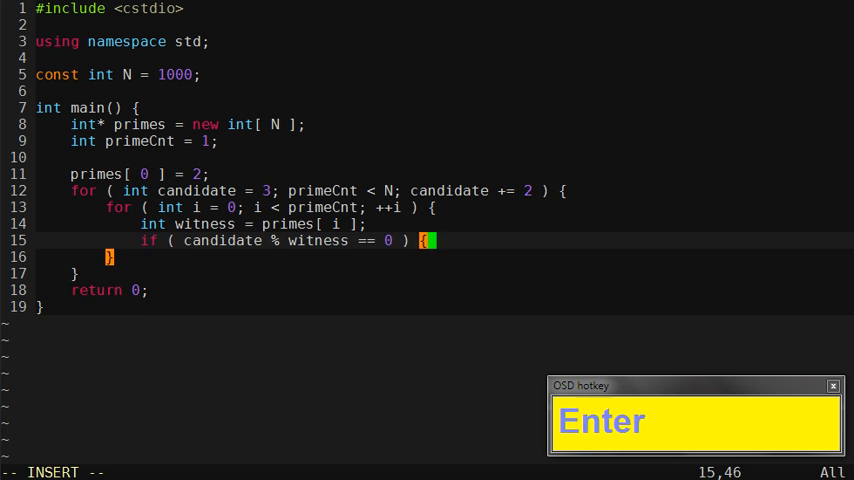
Set prime = false; in the divisor branch and declare bool prime = true; above the loop
type("prime =")
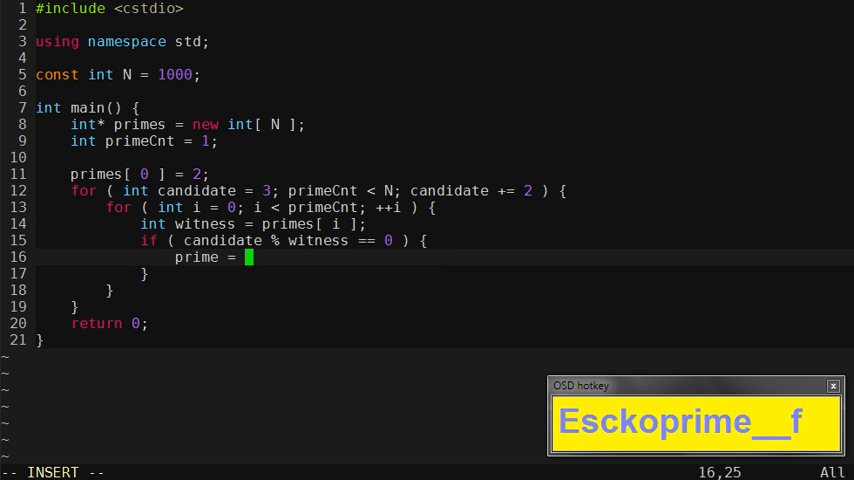
type("false;")
type("bool")
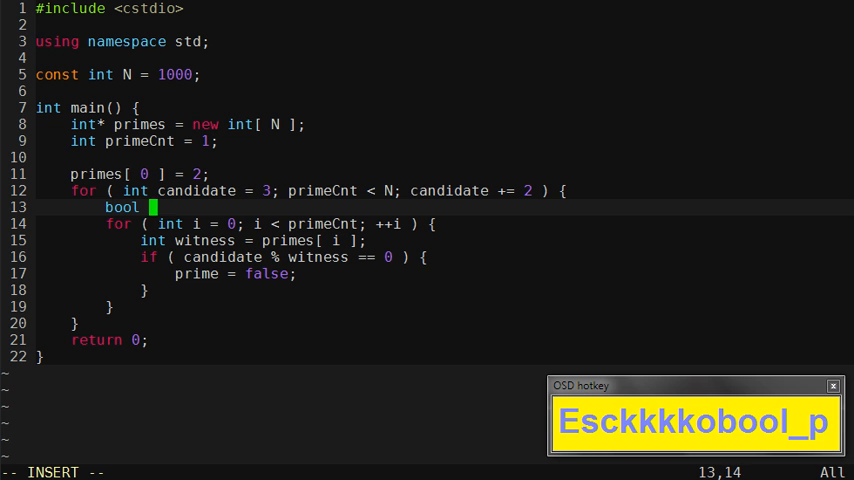
type("prime = false")
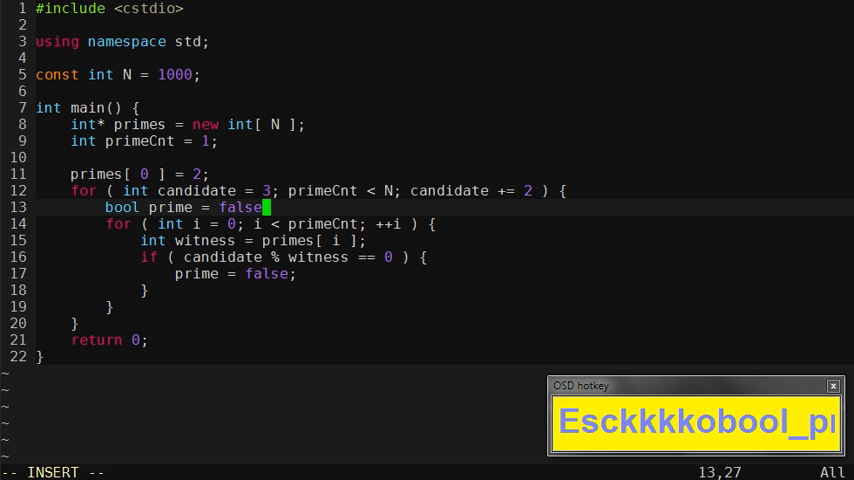
type("true;")
type("if ( w")
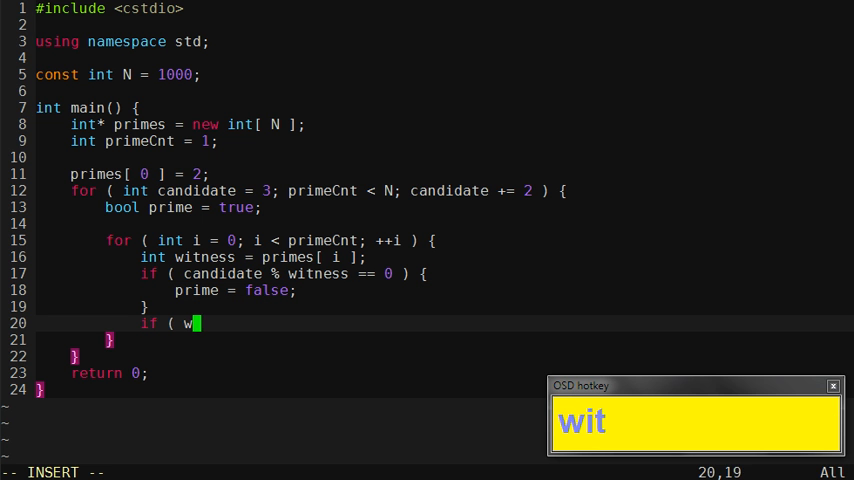
Add if ( witness * witness > candidate ) and put break; in both if blocks
type("itness * witness")
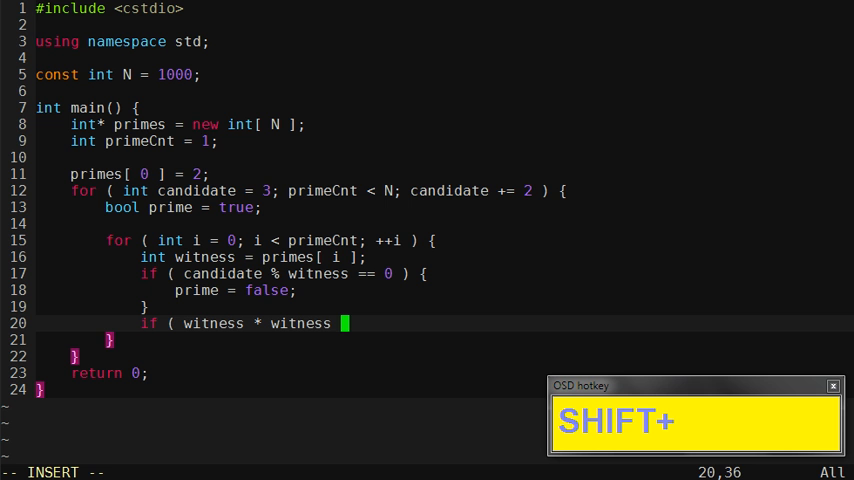
type("> ca")
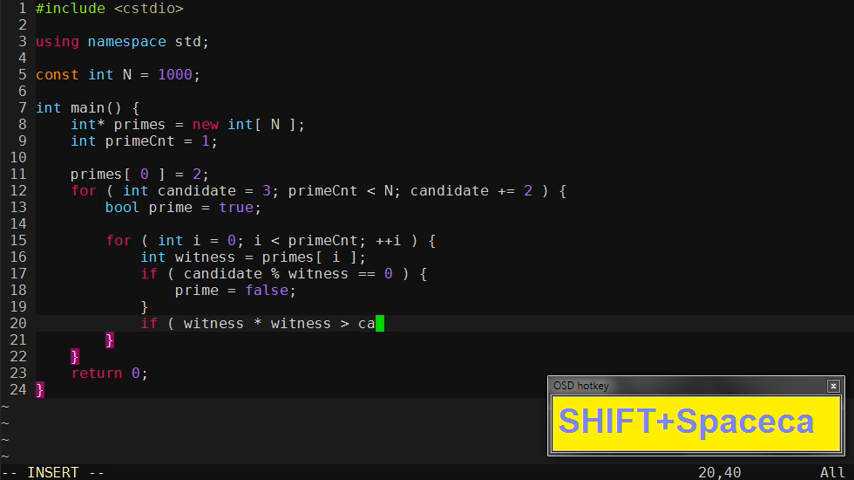
type("ndidate ) {")
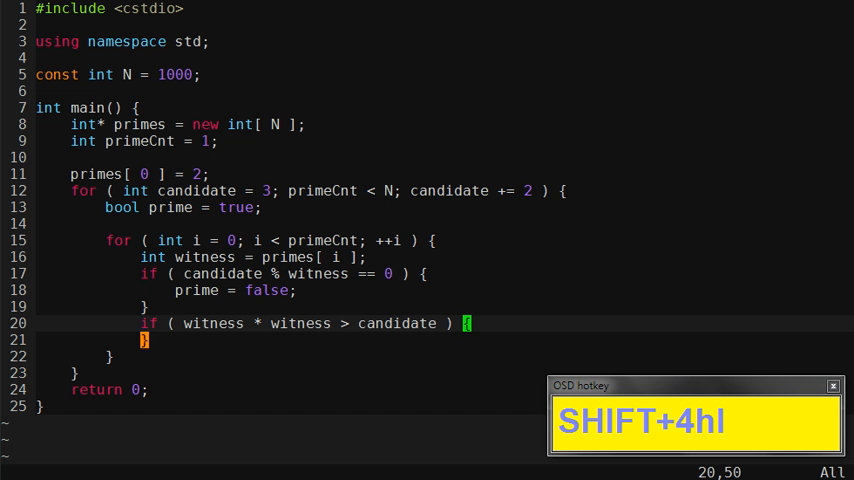
key("j")
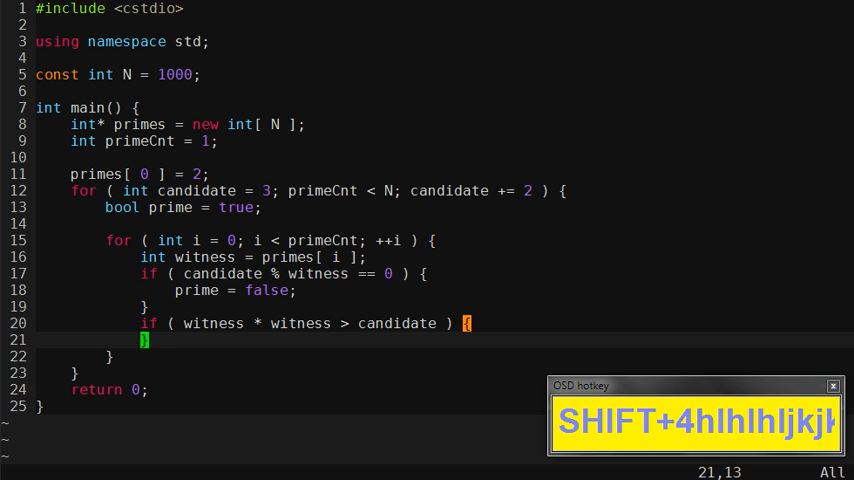
key("o")
type("break;")
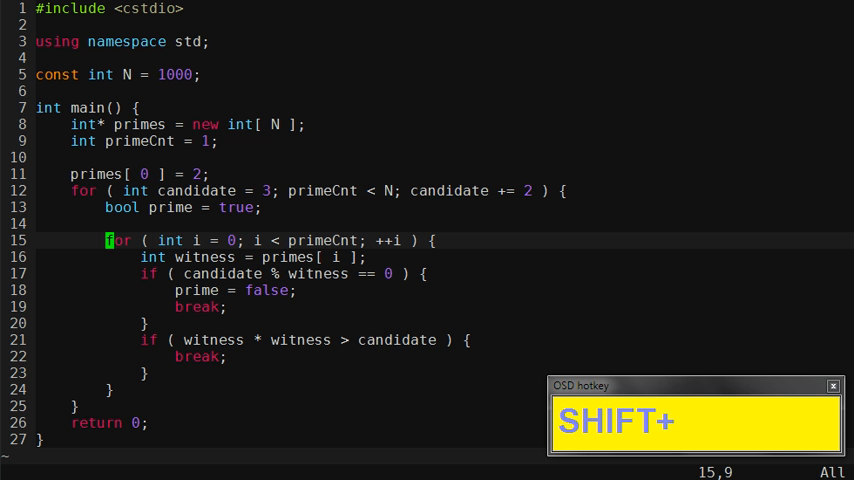
Below the witness loop, write 'if ( prime ) {' and begin 'primes[ primeCnt++ ] ='
key("shift+4")
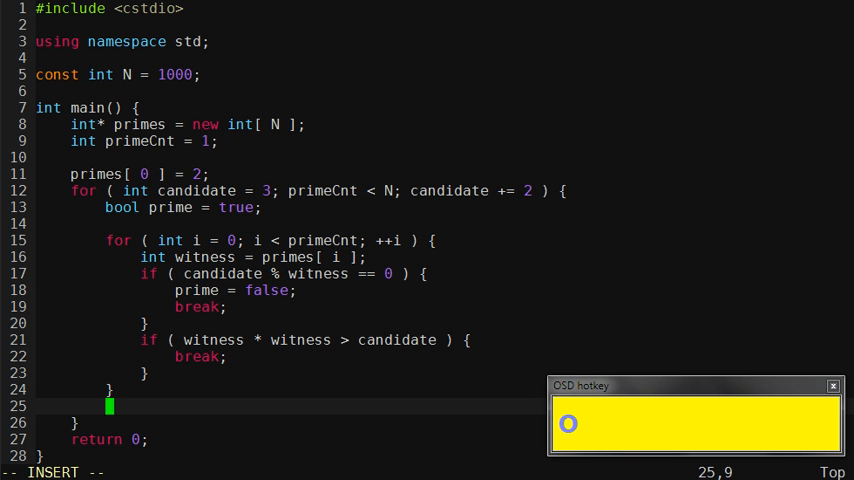
type("if ( prime ) {")
type("}")
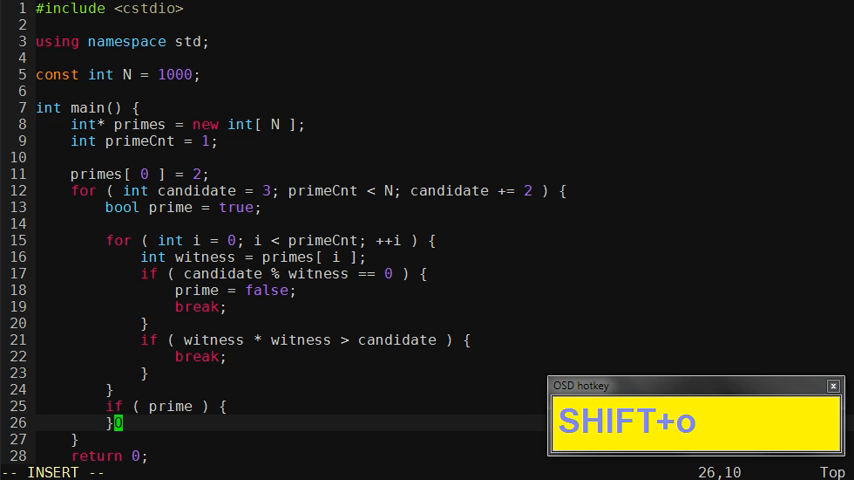
type("prime")
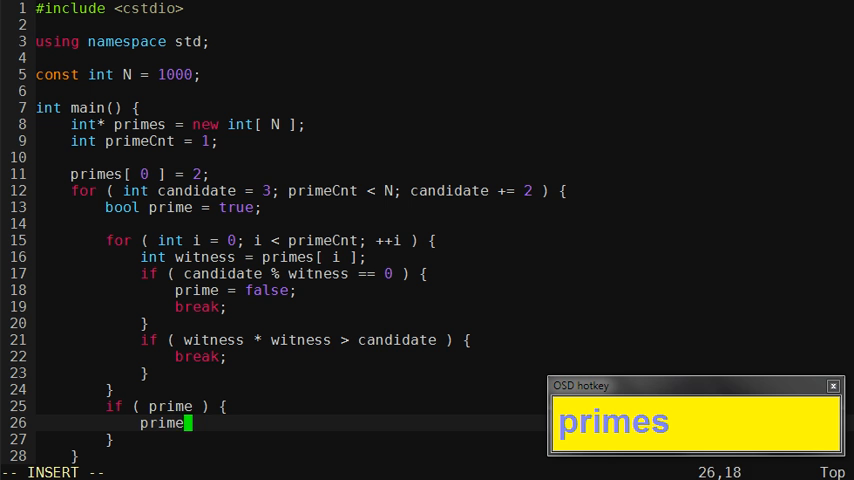
key("Tab")
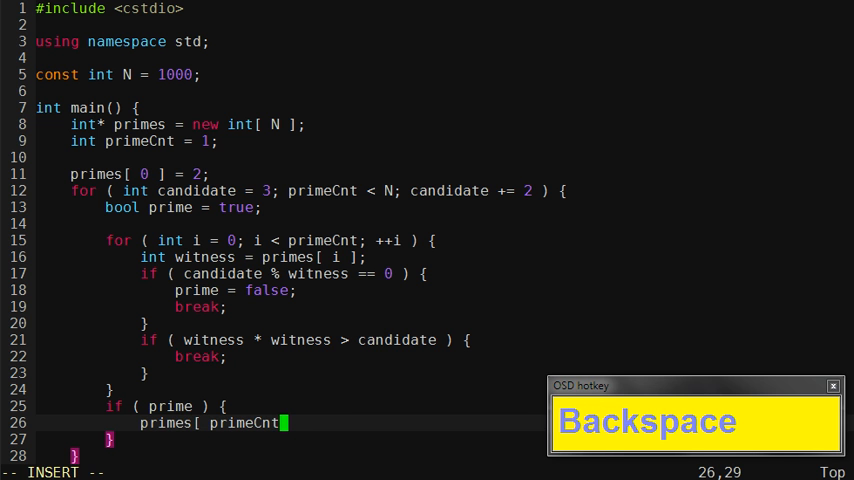
key("Tab")
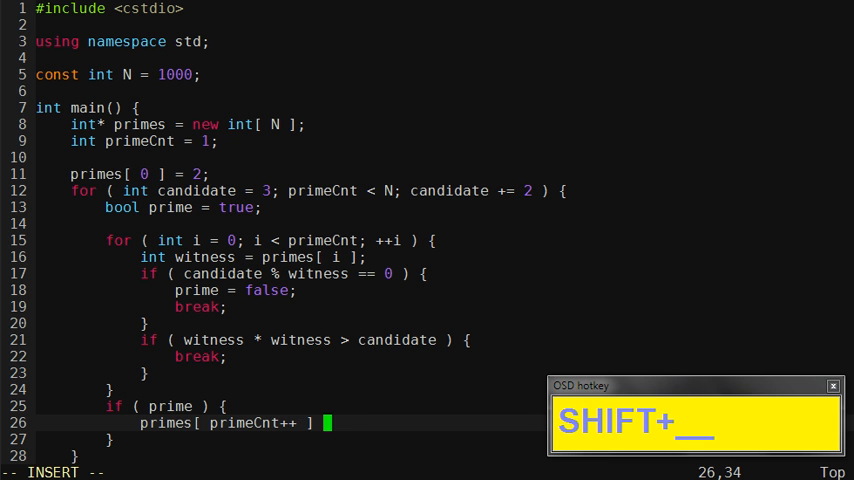
type("=")
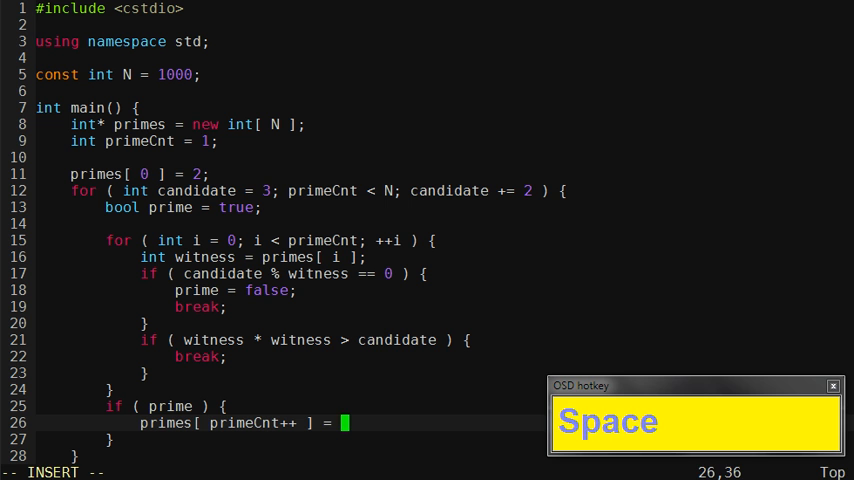